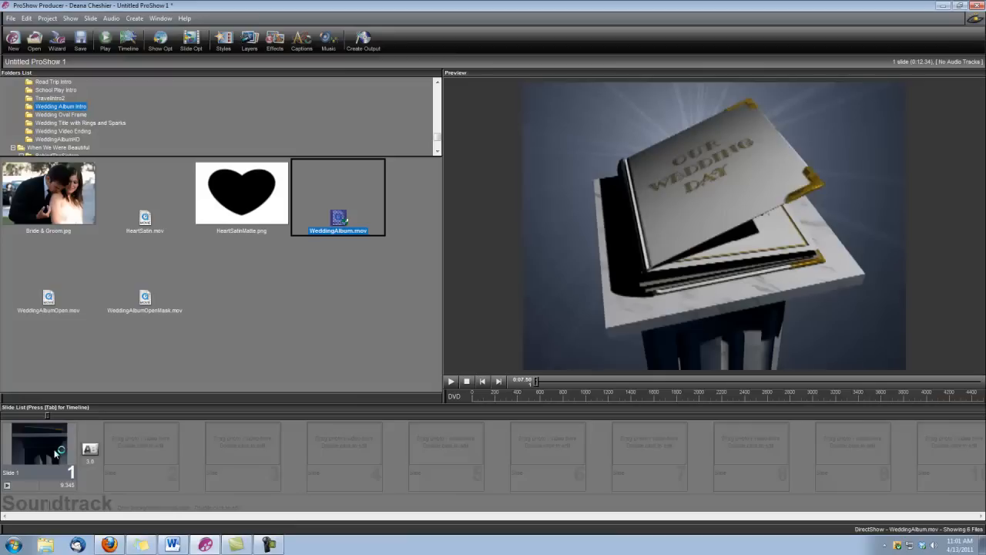
mouse_move(54, 452)
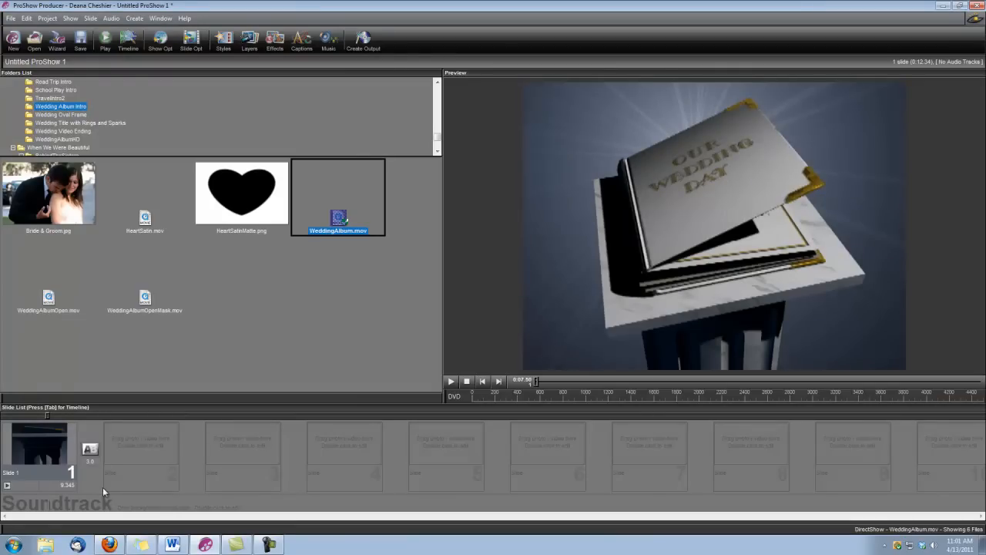
Step: Lock Slide 1's time to the WeddingAlbum video length, about 12.3 seconds
double_click(39, 455)
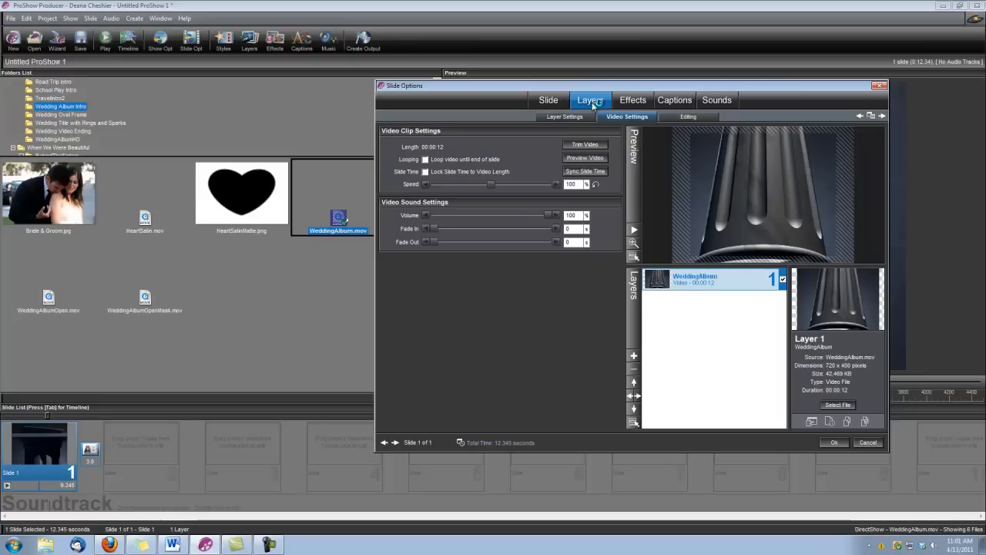
mouse_move(474, 167)
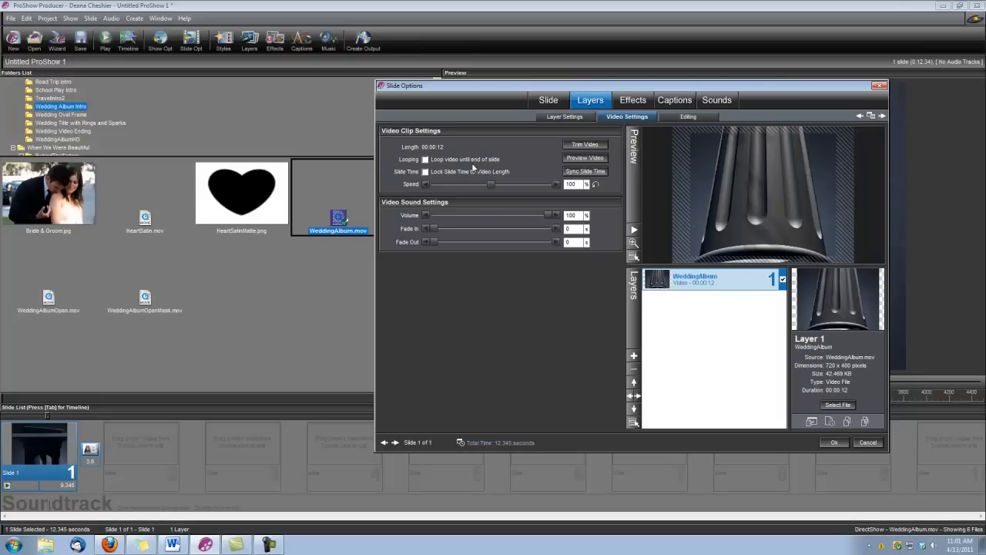
mouse_move(428, 173)
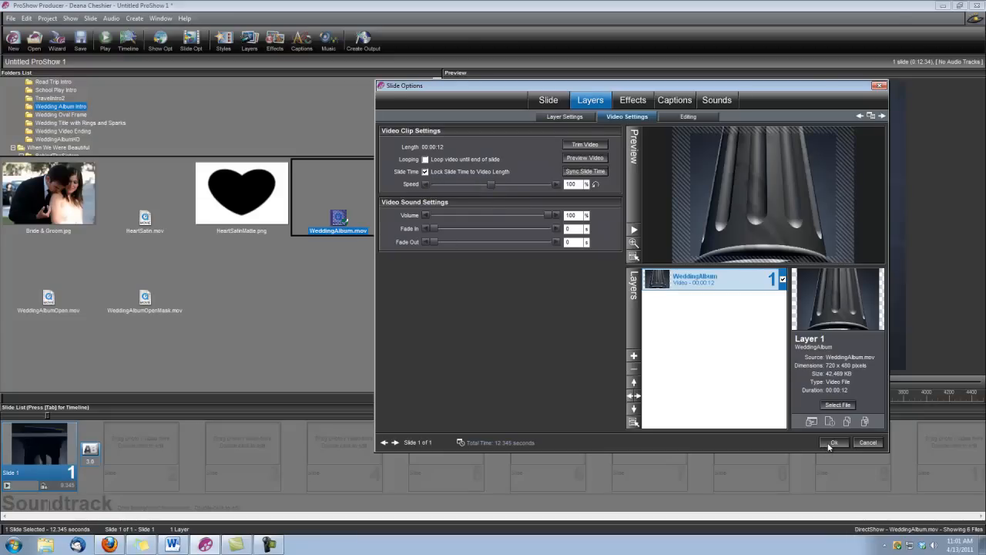
left_click(835, 442)
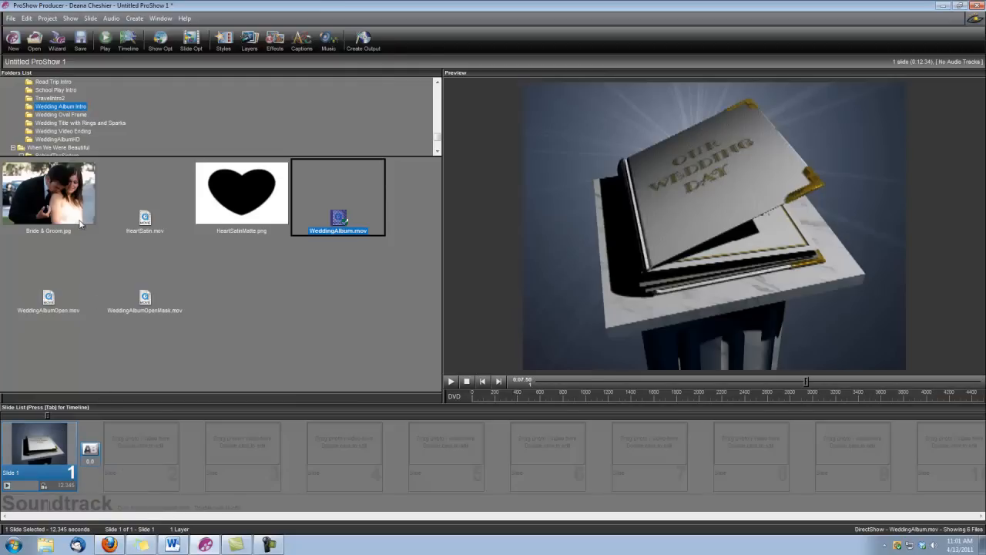
Step: Drag Bride & Groom.jpg into the slide list as slide 2 and select it
left_click(48, 193)
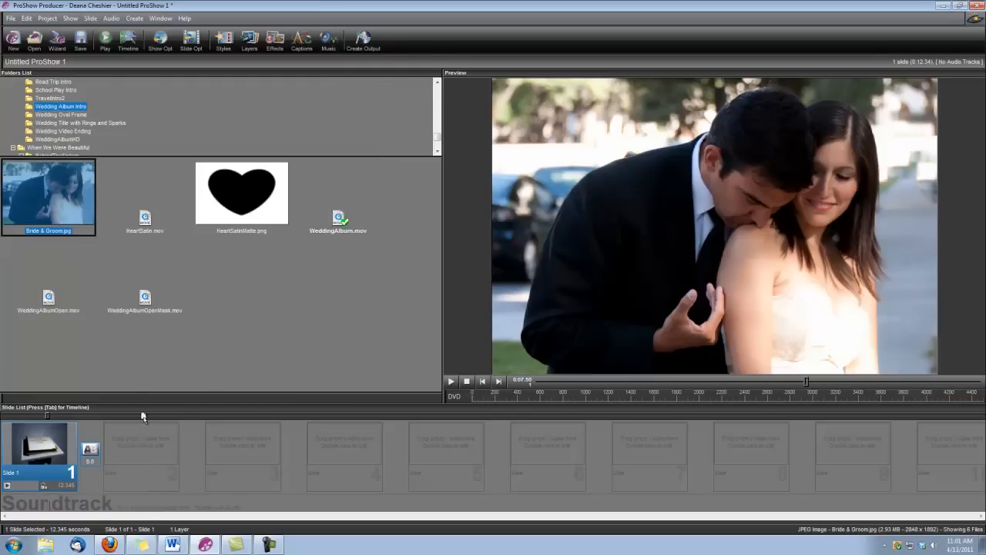
left_click_drag(48, 193, 141, 447)
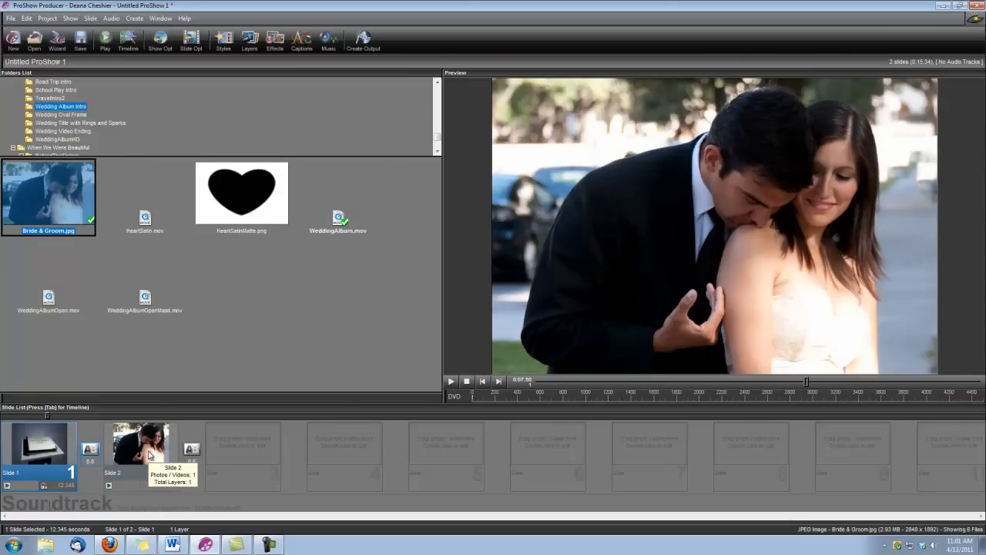
left_click(141, 443)
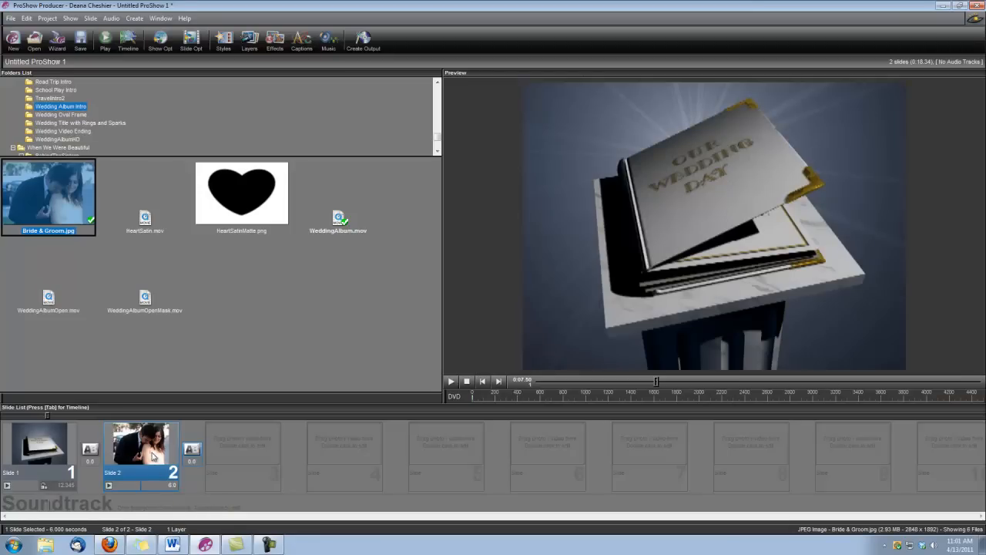
Step: Add the HeartSatin video as a top layer on slide 2 above the photo
double_click(141, 450)
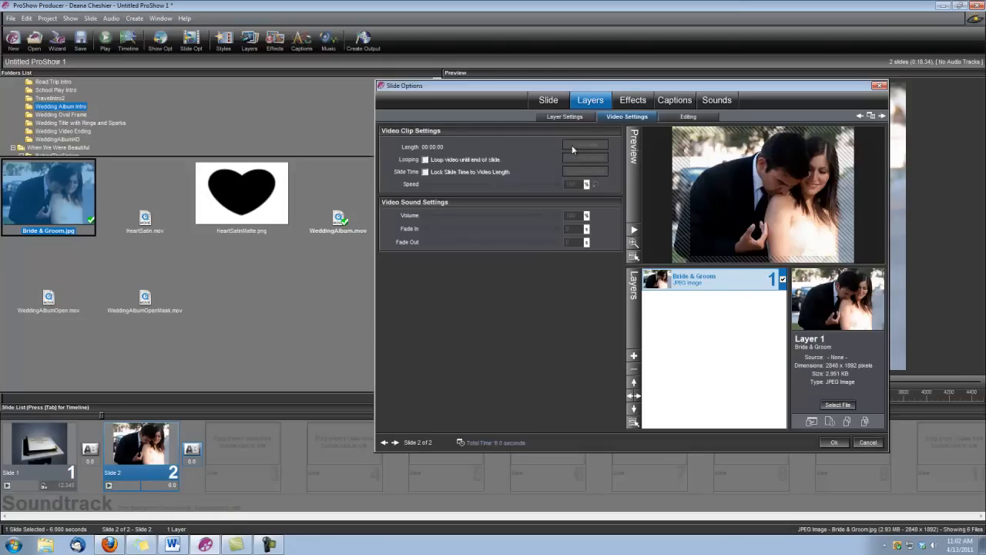
mouse_move(581, 149)
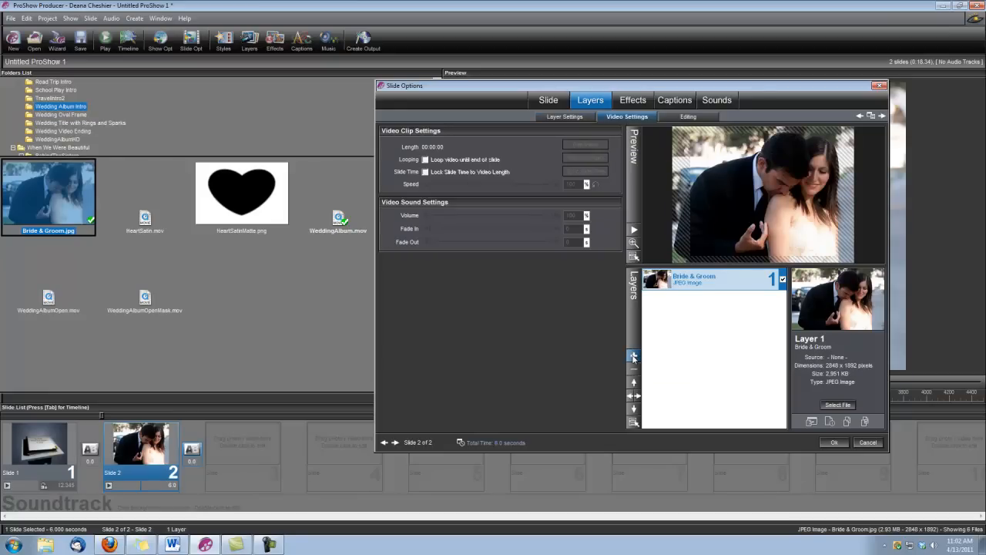
left_click(838, 405)
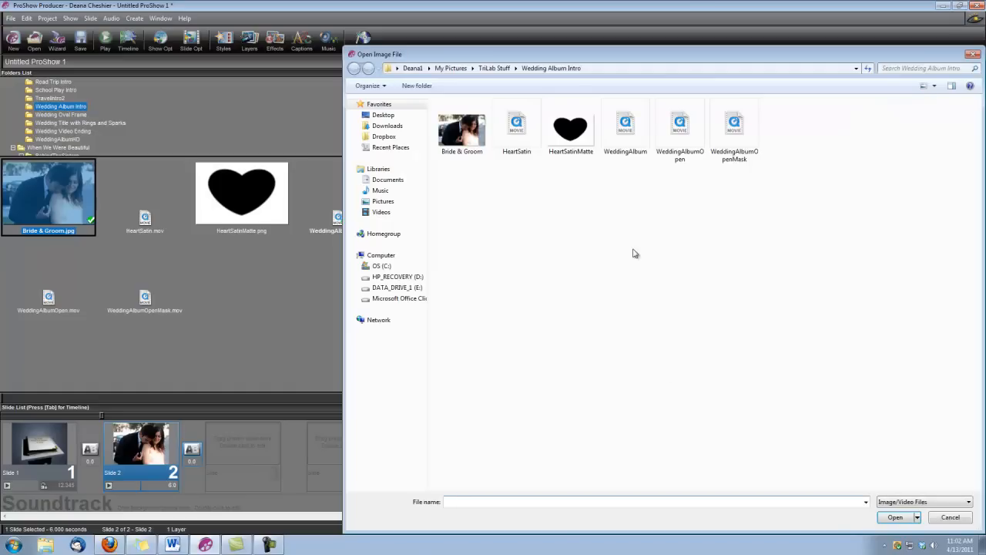
left_click(517, 123)
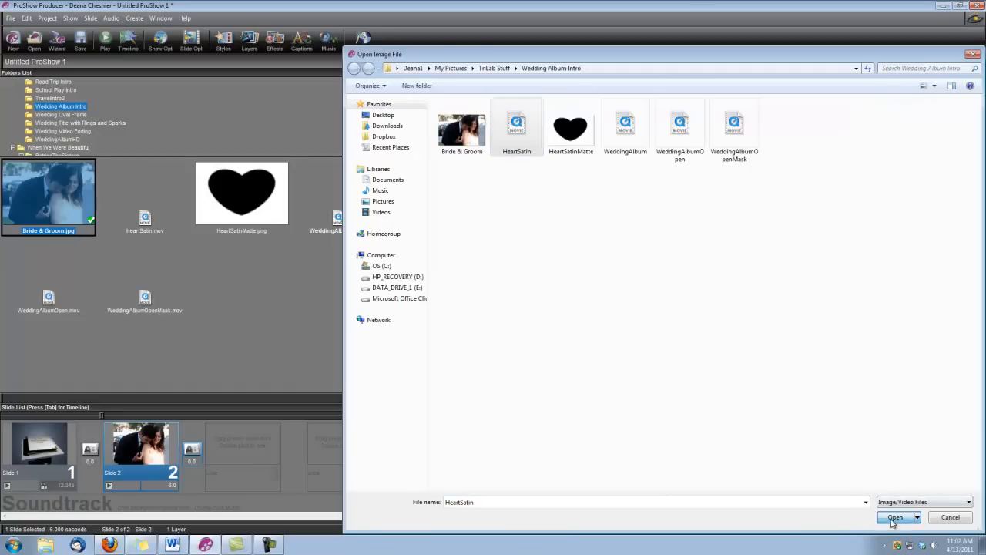
left_click(896, 518)
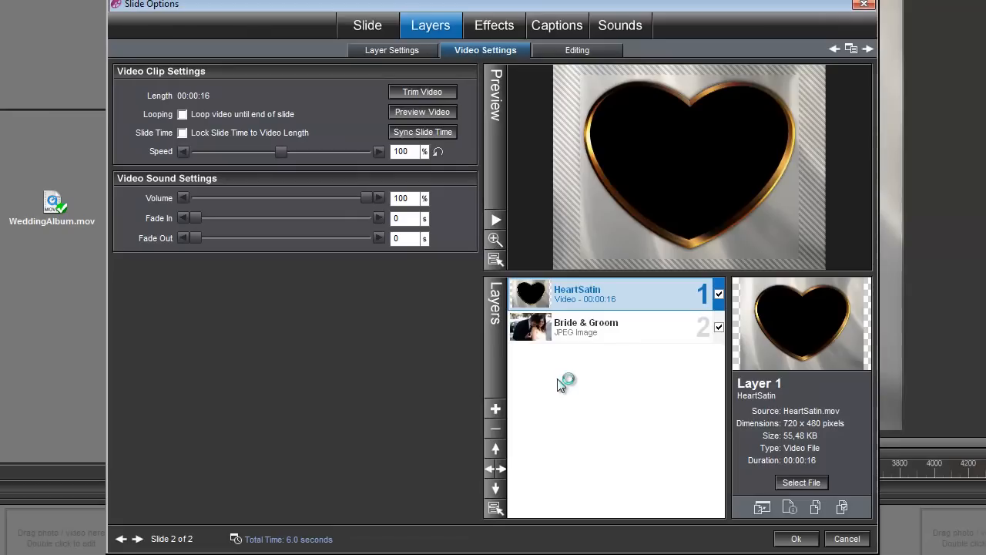
mouse_move(566, 308)
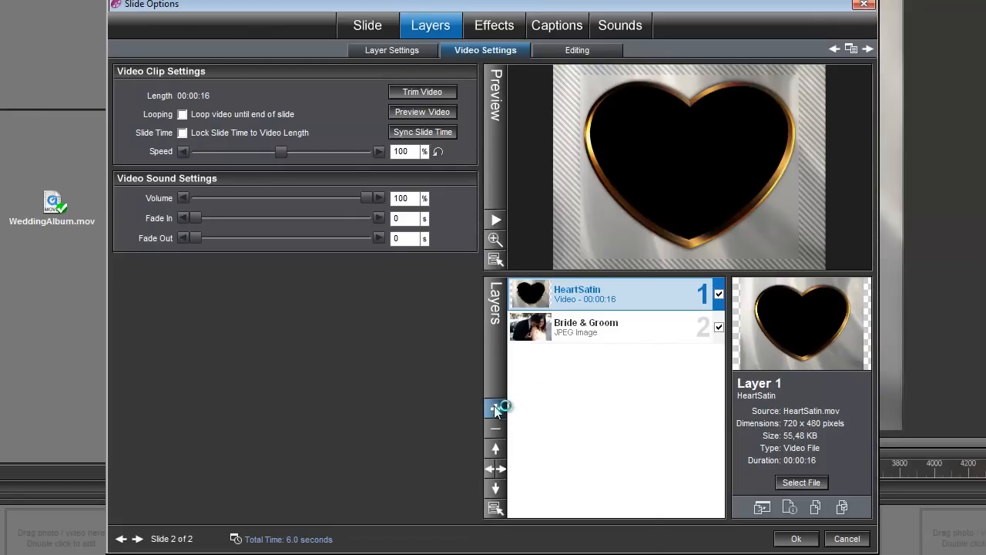
Step: Add HeartSatinMatte as a grayscale intensity masking layer with 4:3 aspect
left_click(495, 409)
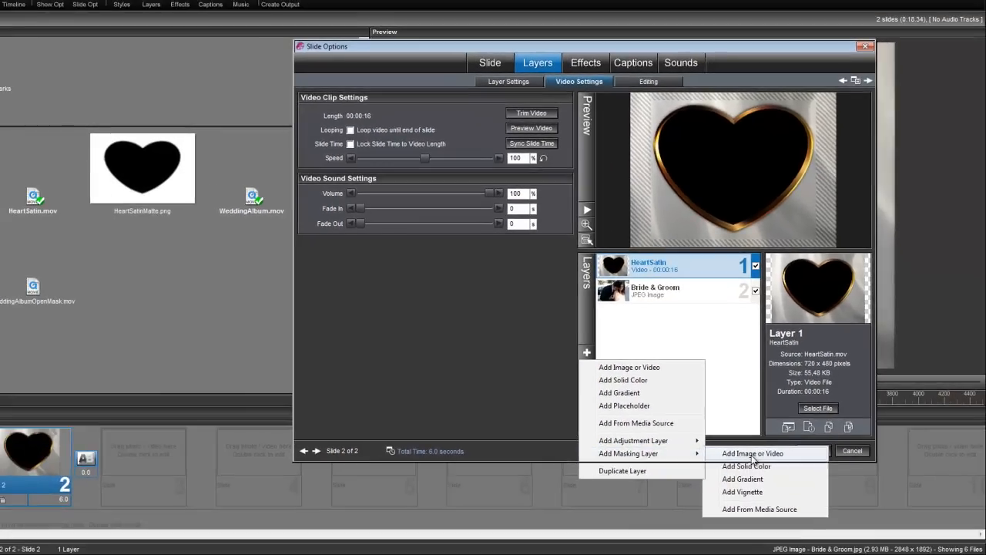
left_click(753, 453)
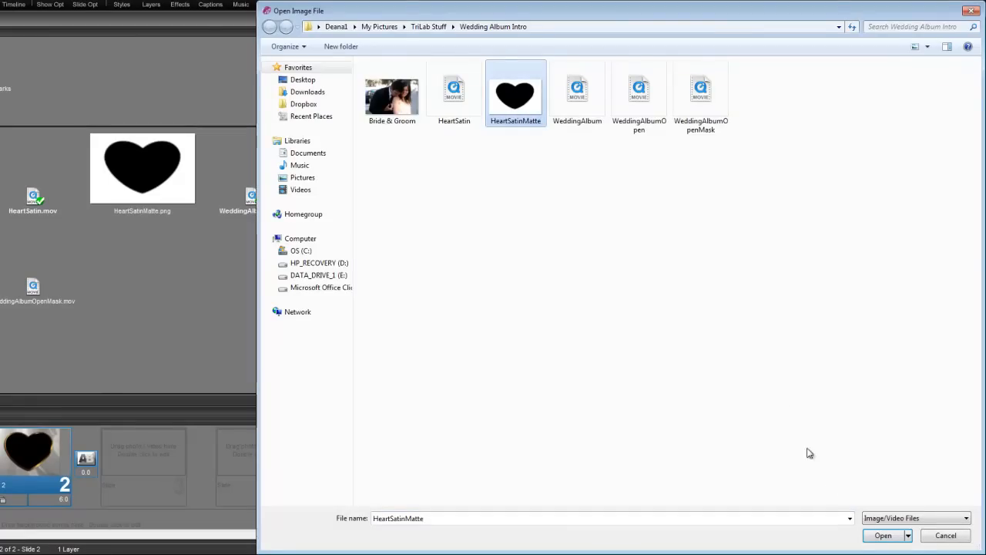
left_click(888, 535)
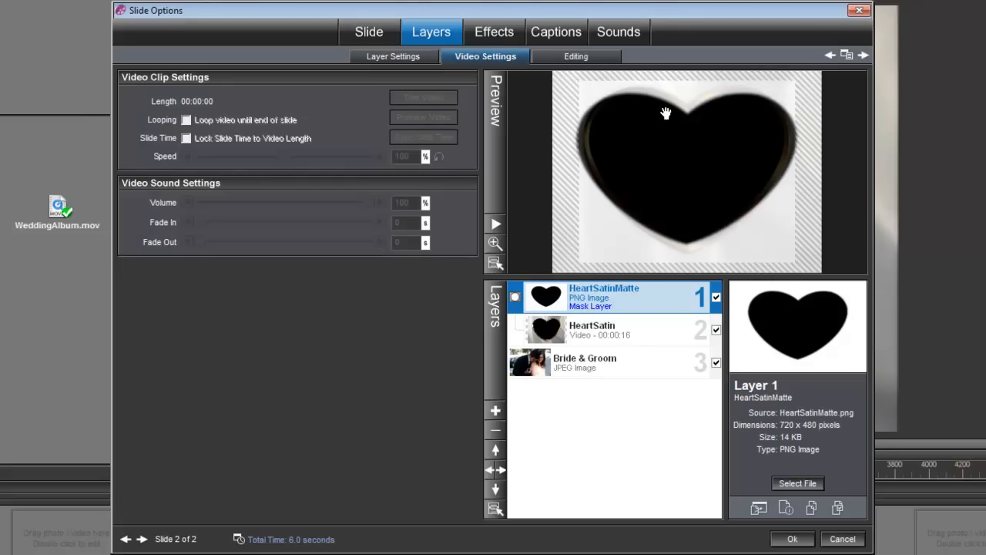
mouse_move(657, 143)
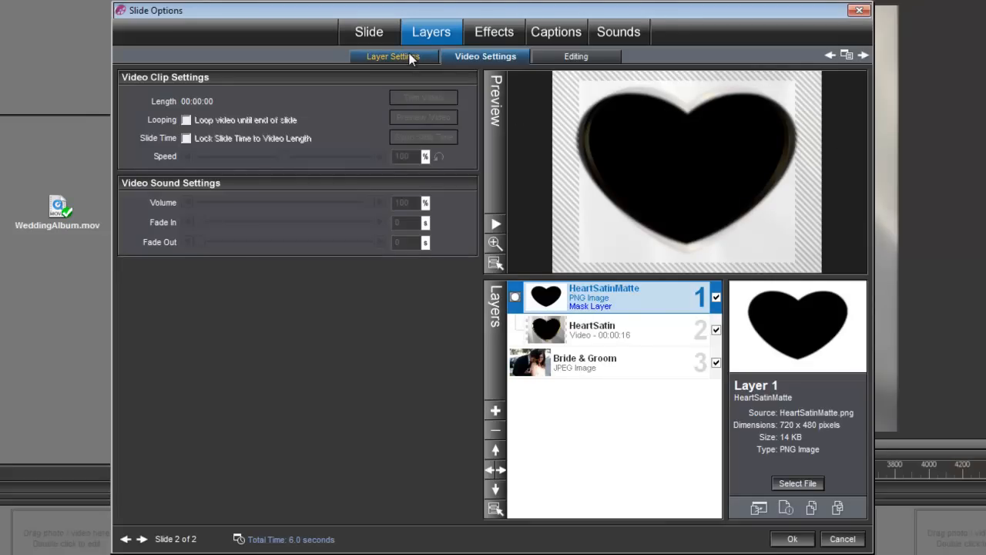
left_click(393, 56)
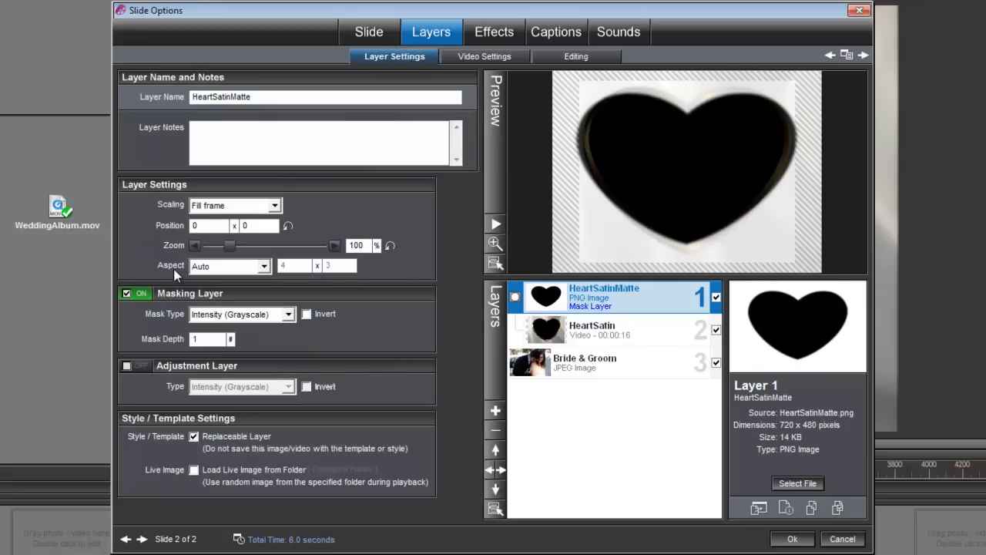
mouse_move(218, 270)
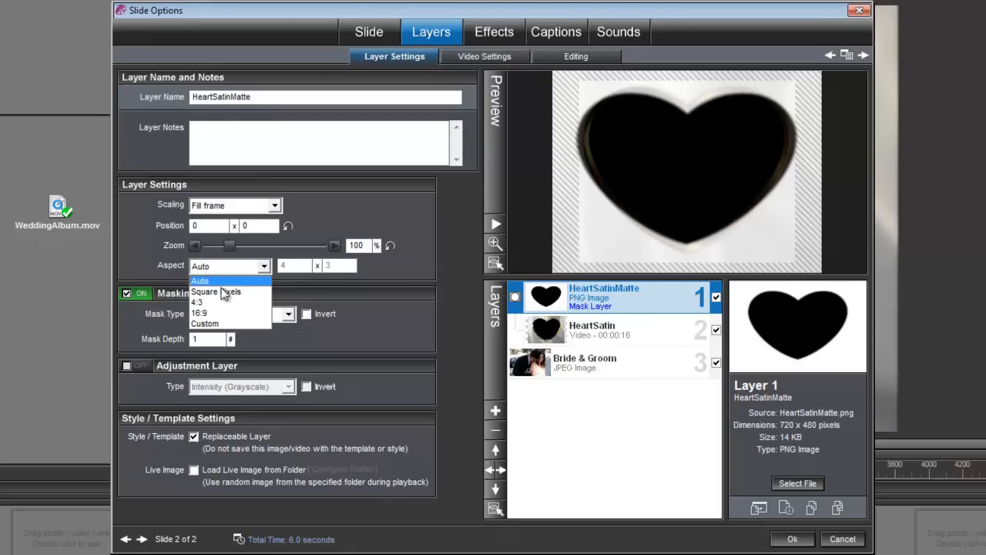
left_click(197, 302)
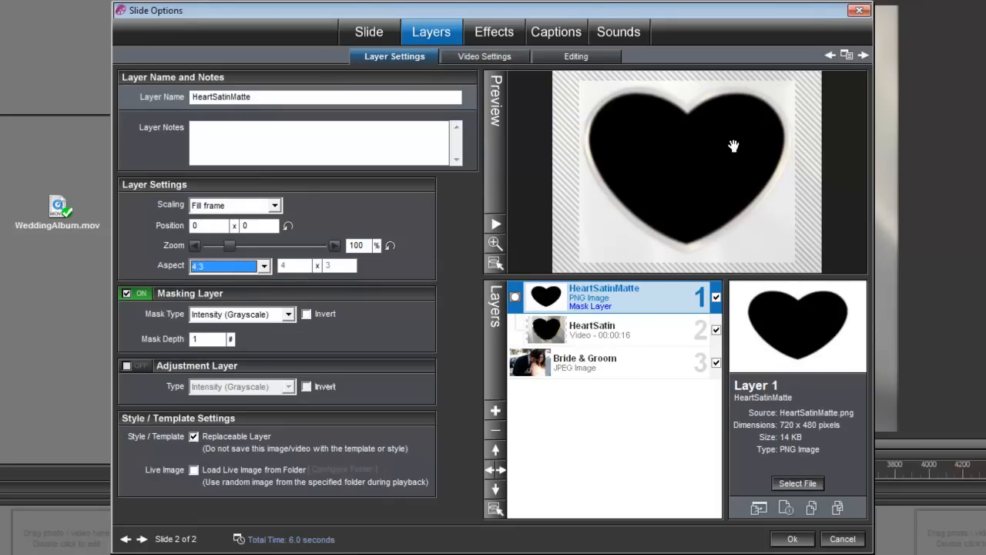
mouse_move(738, 128)
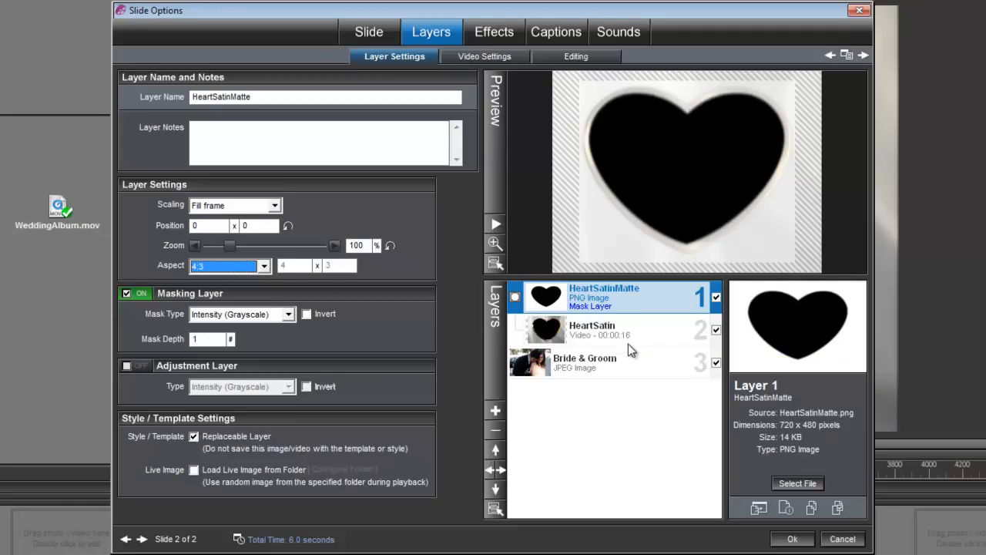
Step: Reposition the Bride & Groom layer and zoom it to 80% inside the heart
left_click(584, 362)
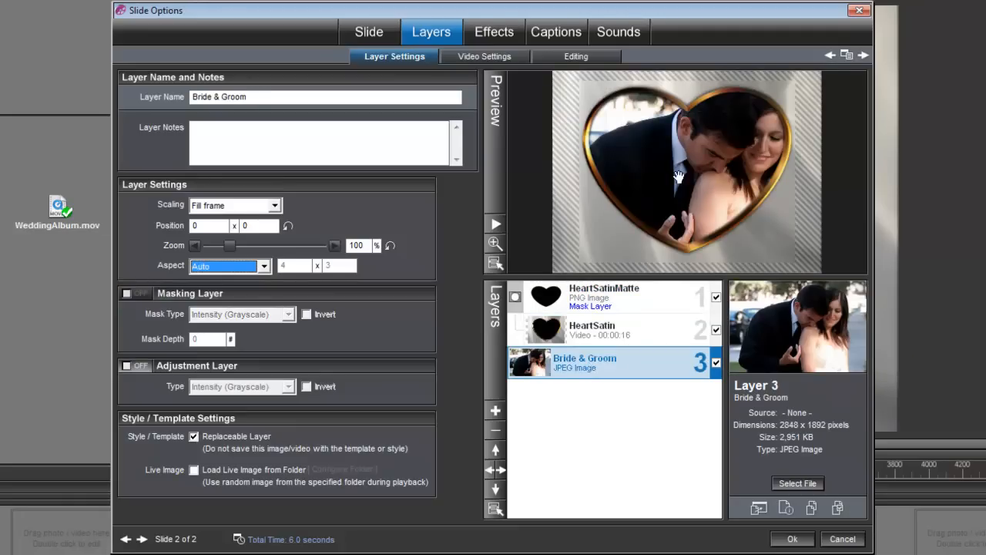
mouse_move(728, 180)
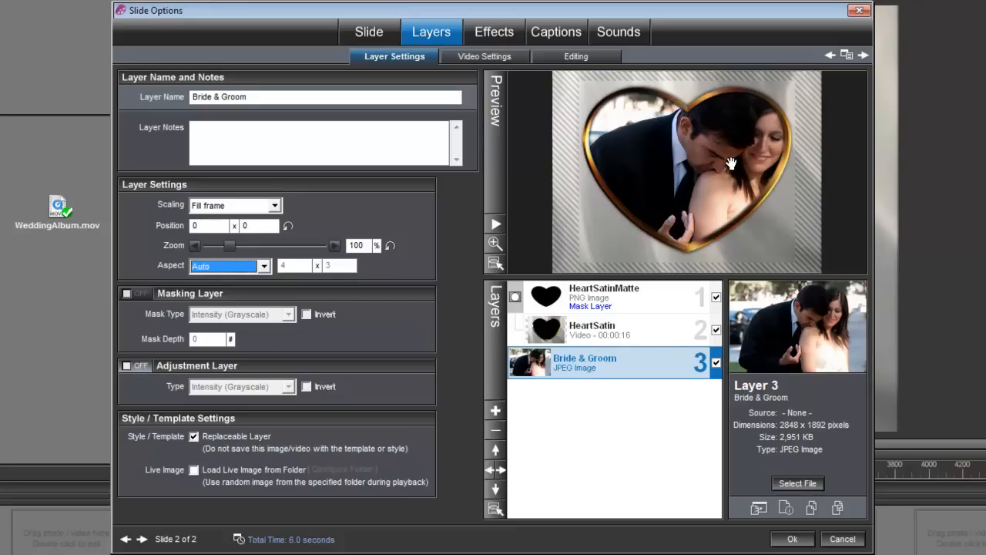
left_click_drag(730, 162, 711, 172)
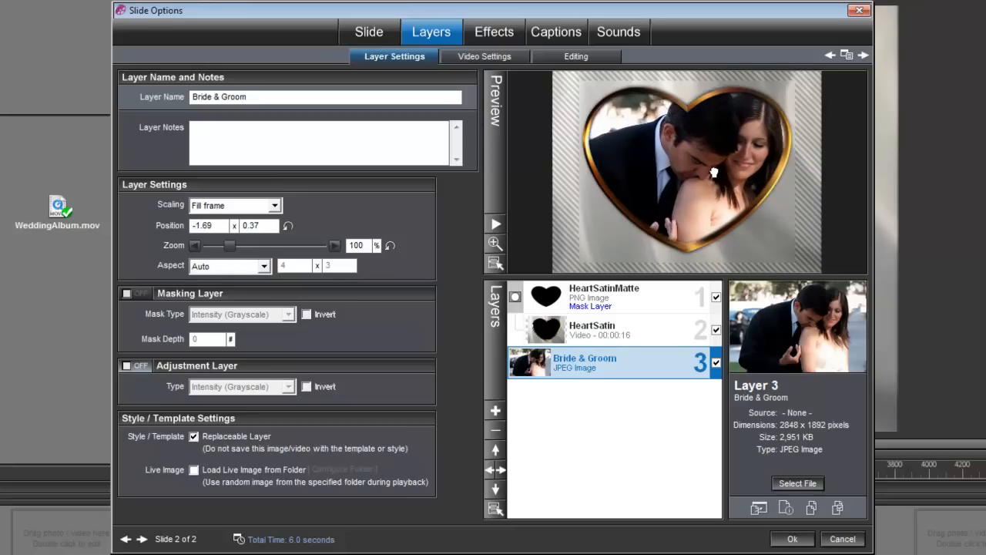
left_click_drag(713, 171, 709, 179)
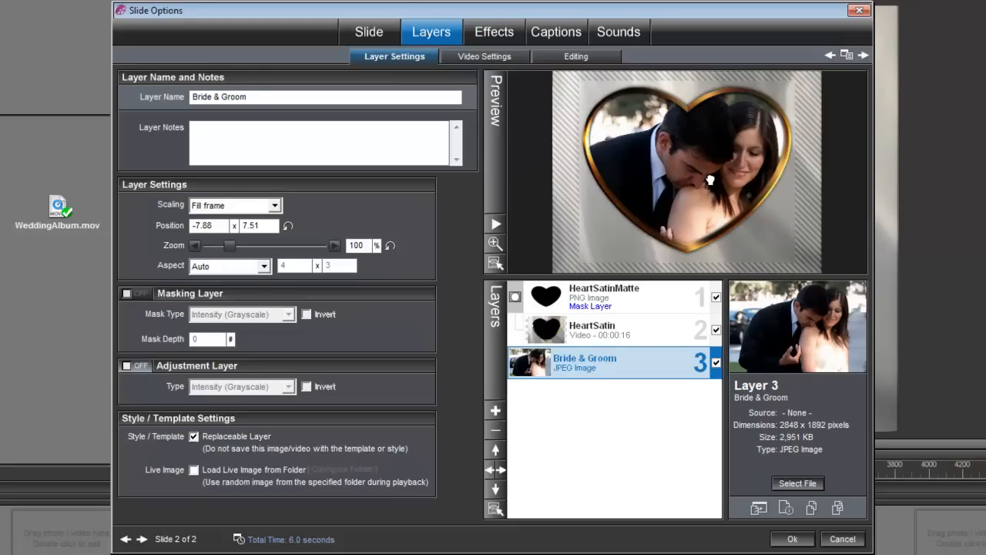
scroll("down", 3)
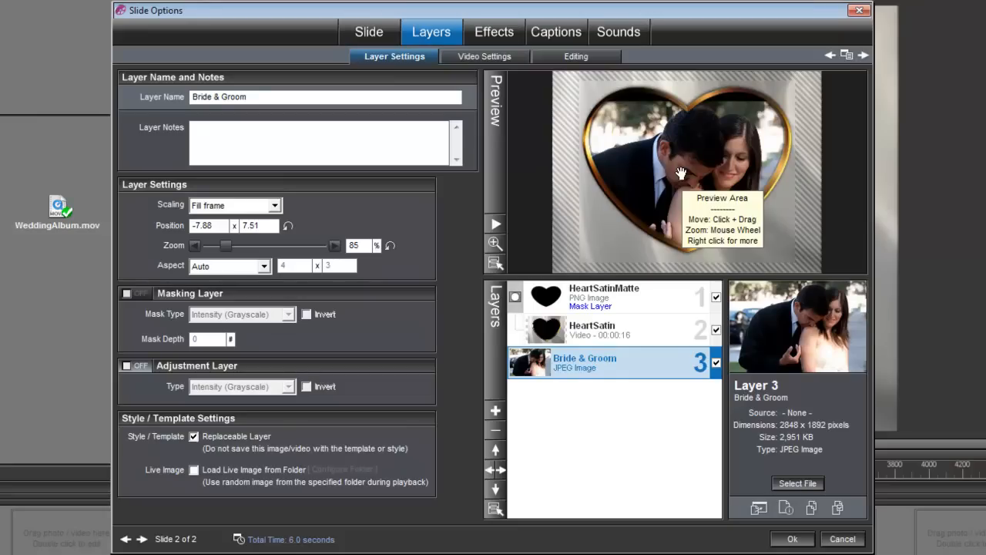
left_click_drag(681, 171, 621, 171)
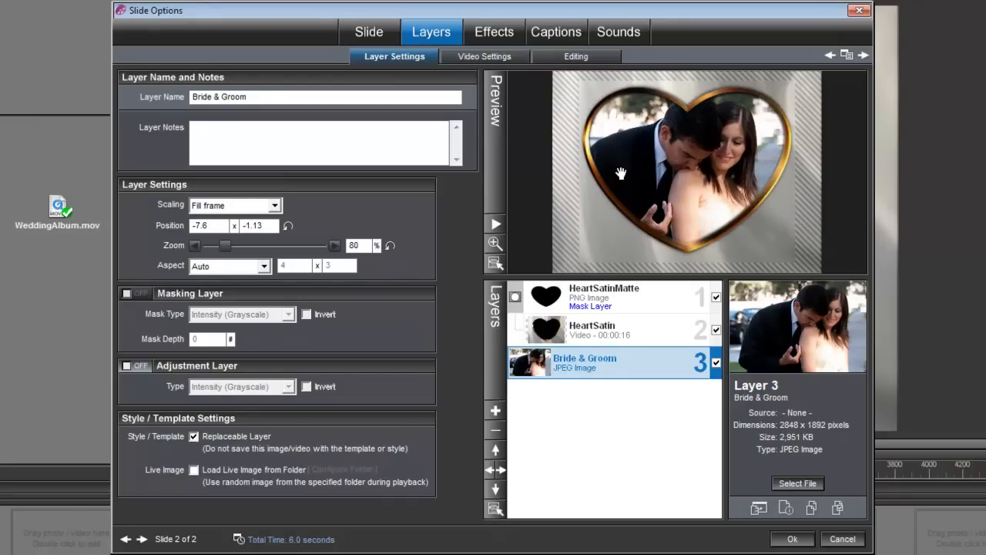
mouse_move(543, 205)
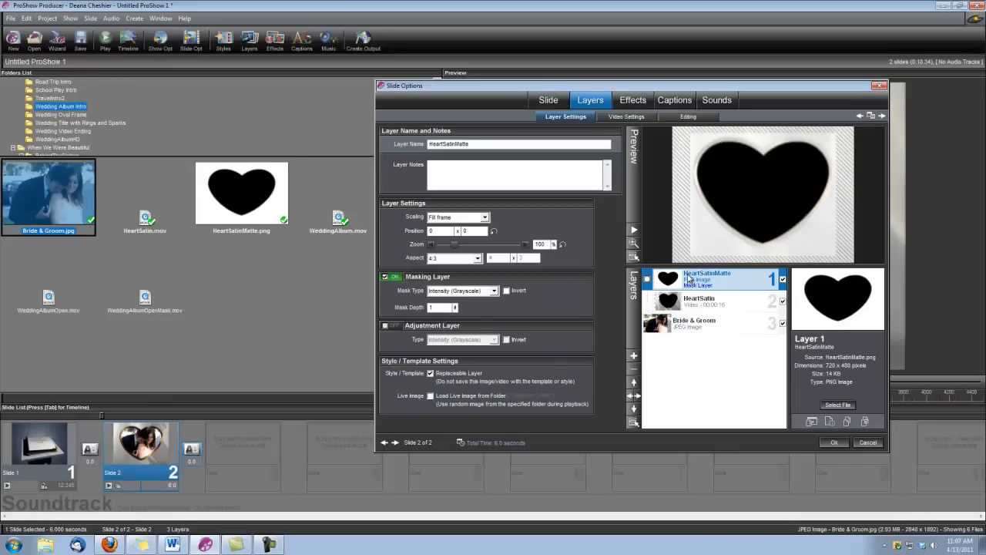
Step: Load the WeddingAlbumOpen video as slide 2's top layer above the heart matte
left_click(631, 355)
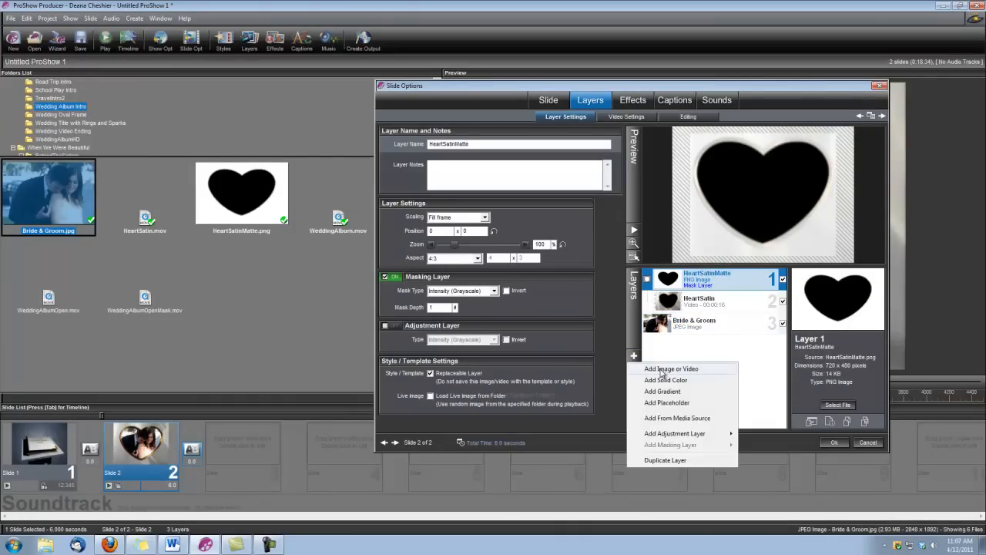
left_click(669, 368)
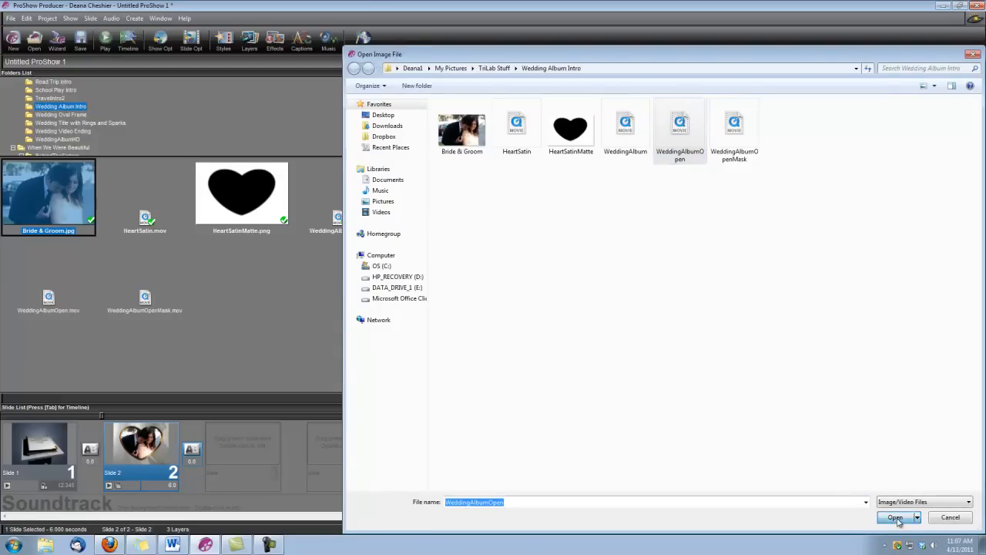
left_click(894, 517)
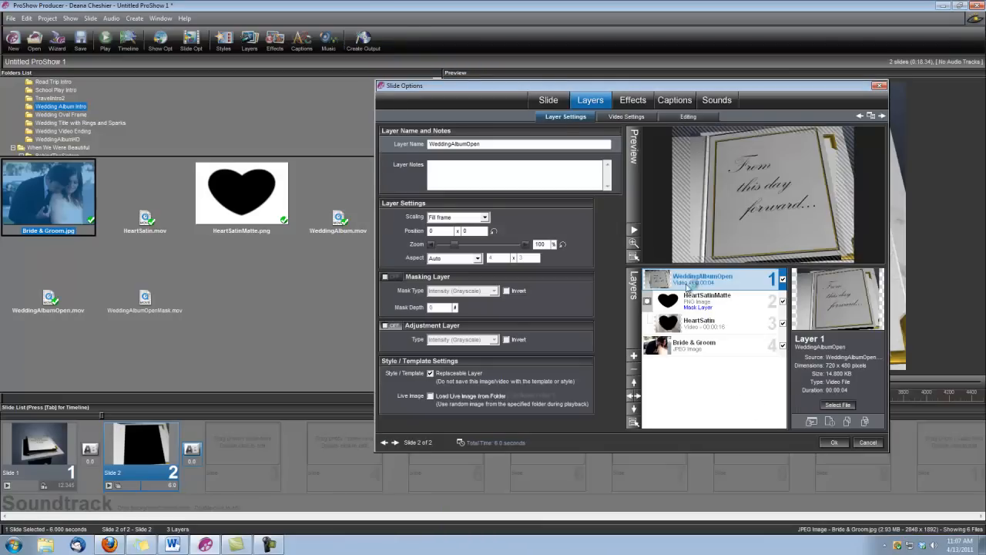
mouse_move(693, 280)
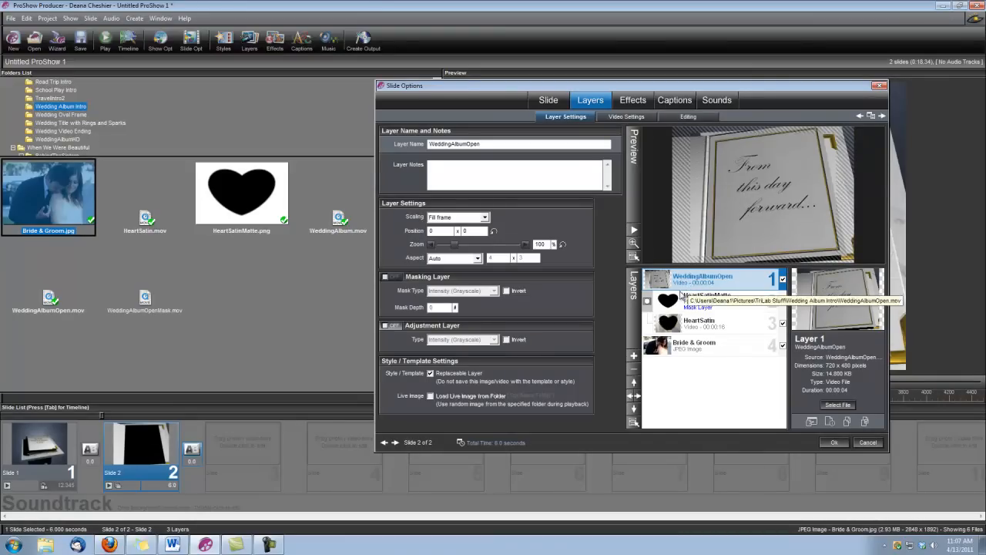
Step: Add WeddingAlbumOpenMask as a 4:3 intensity masking layer and close slide options
left_click(632, 358)
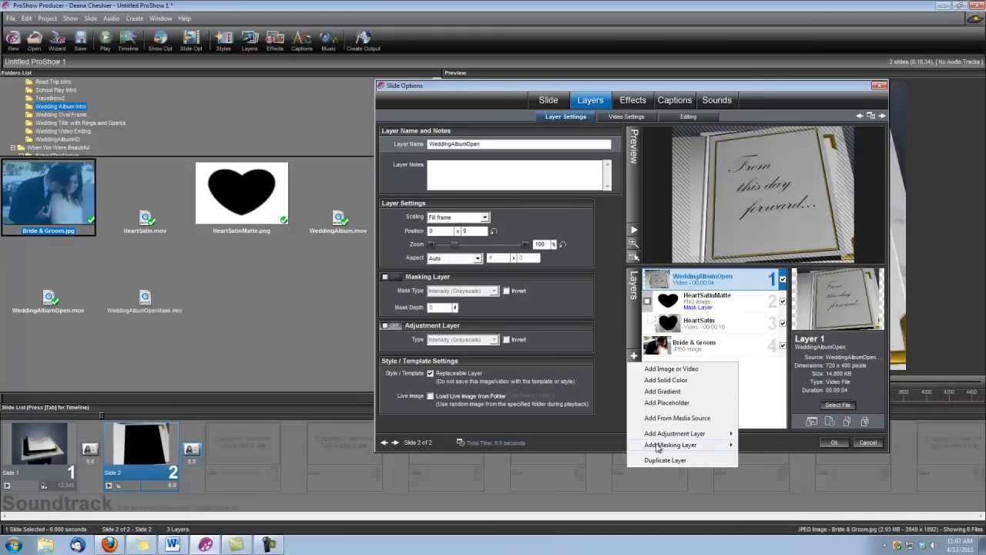
left_click(671, 368)
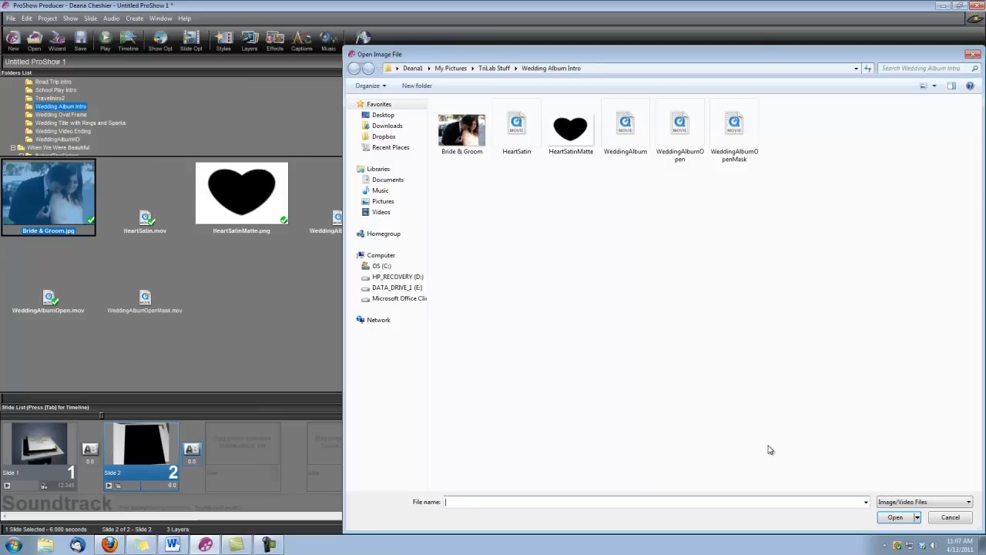
left_click(735, 123)
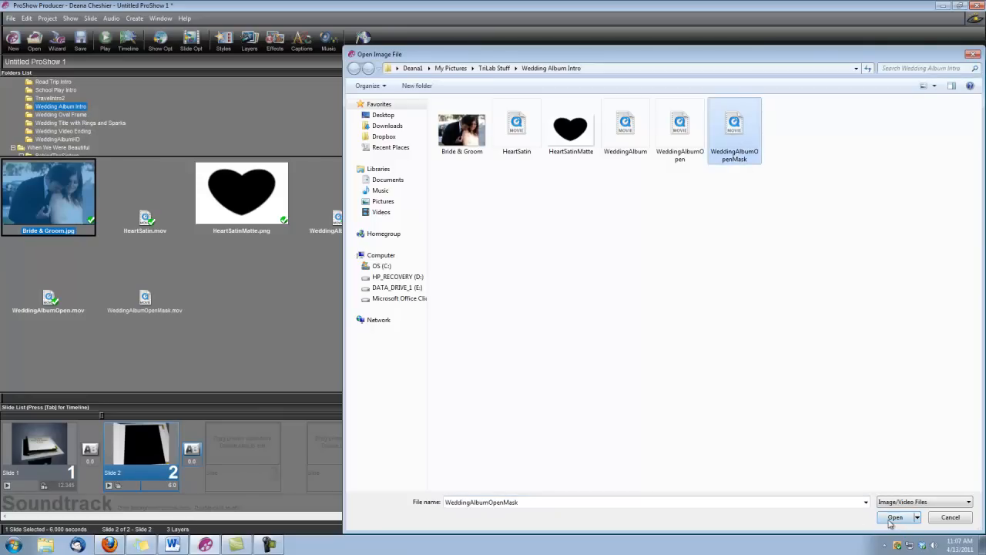
left_click(895, 517)
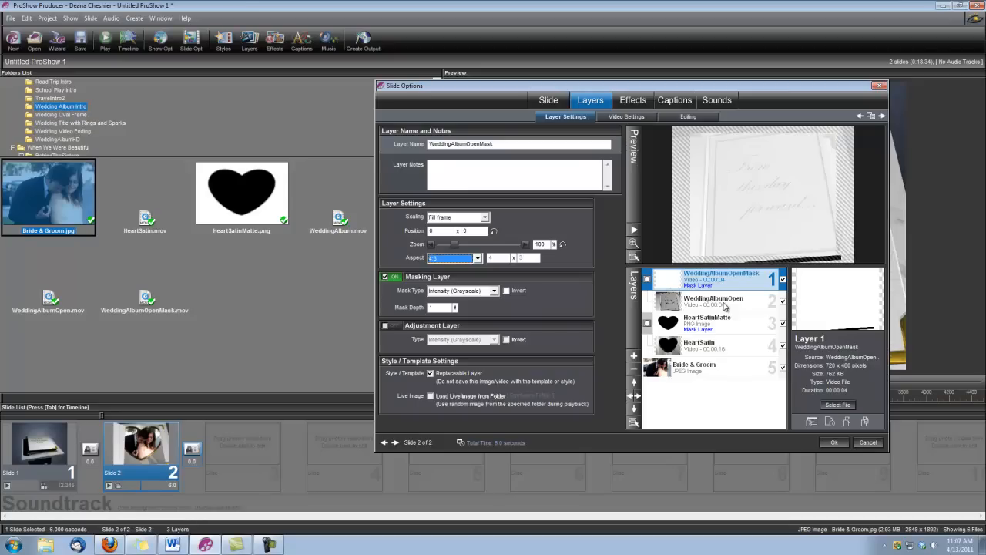
mouse_move(733, 381)
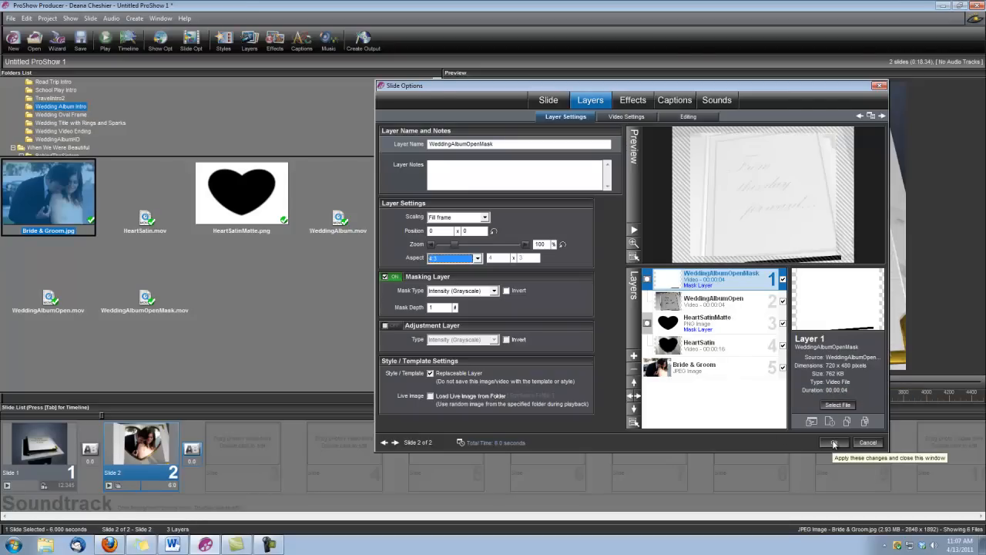
left_click(838, 442)
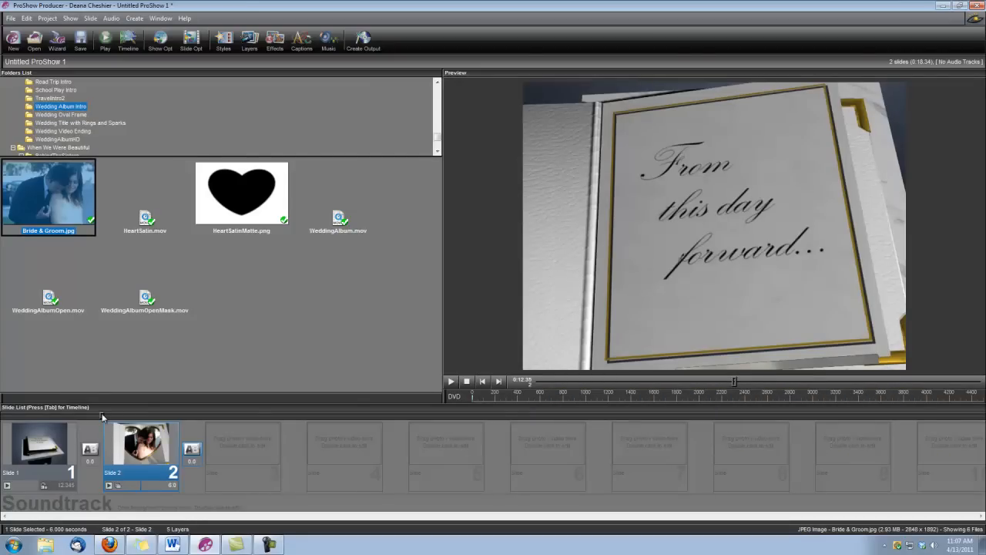
Step: Play the show: album video, then the couple inside the heart in the opening album
left_click(451, 382)
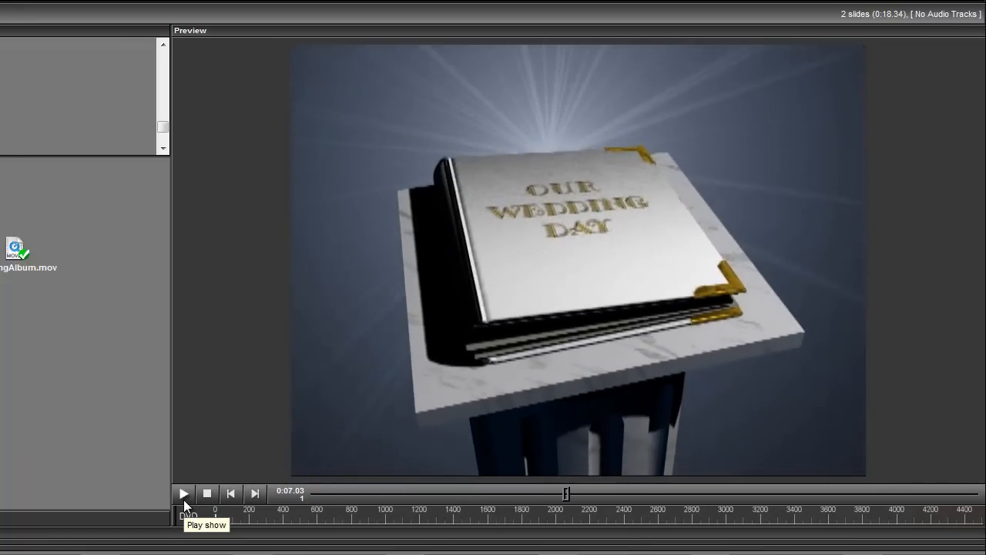
left_click(184, 495)
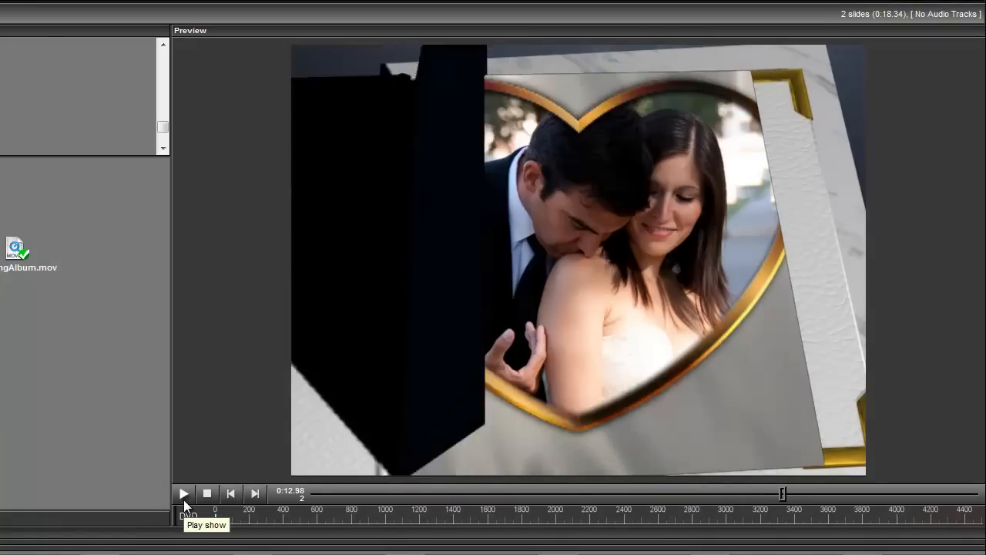
left_click(183, 494)
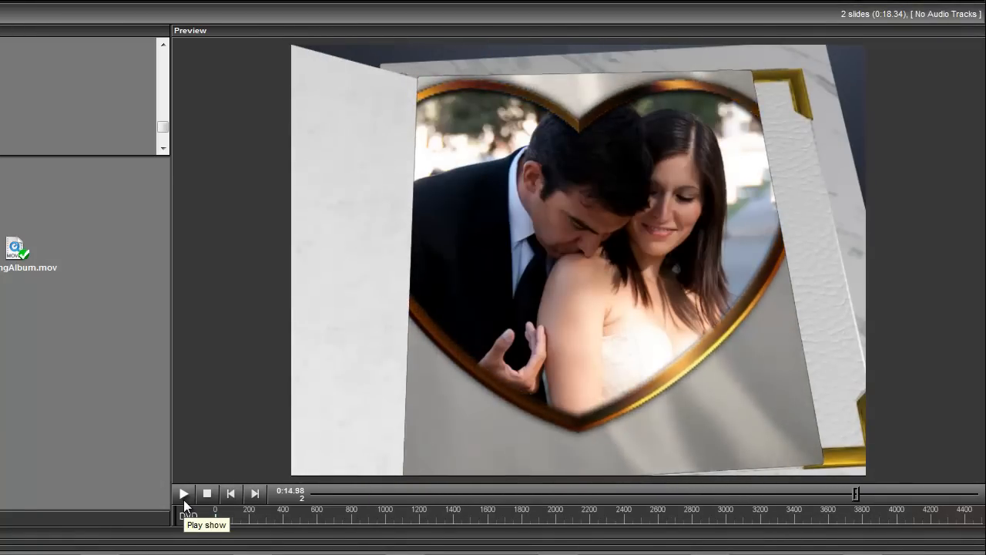